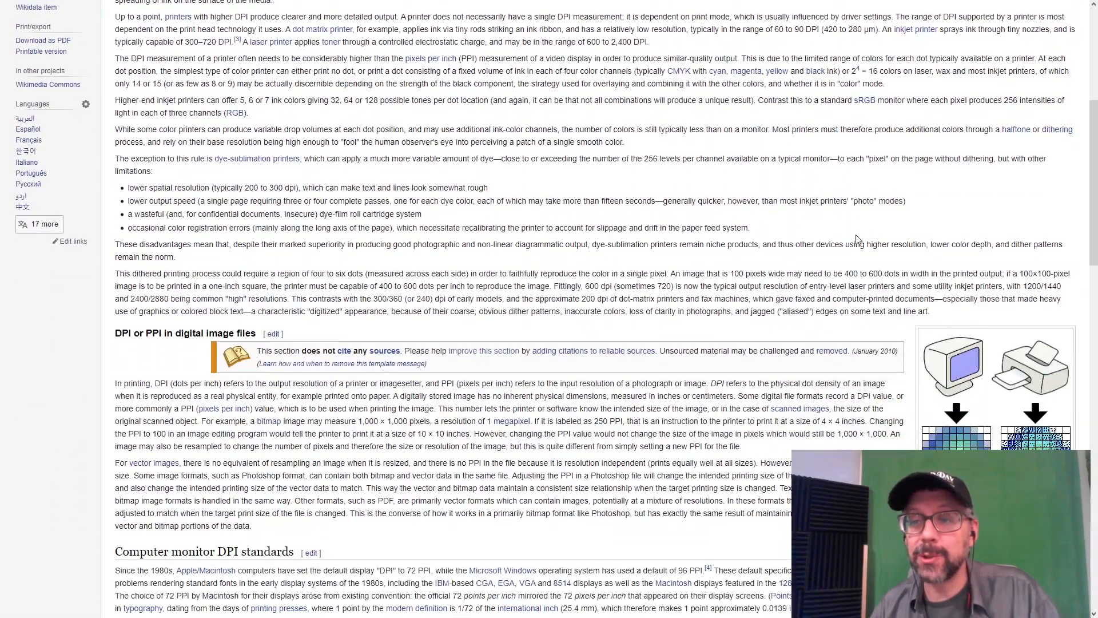
# Step: Scroll down through the Dots per inch article while explaining DPI vs PPI
pyautogui.scroll(-3)
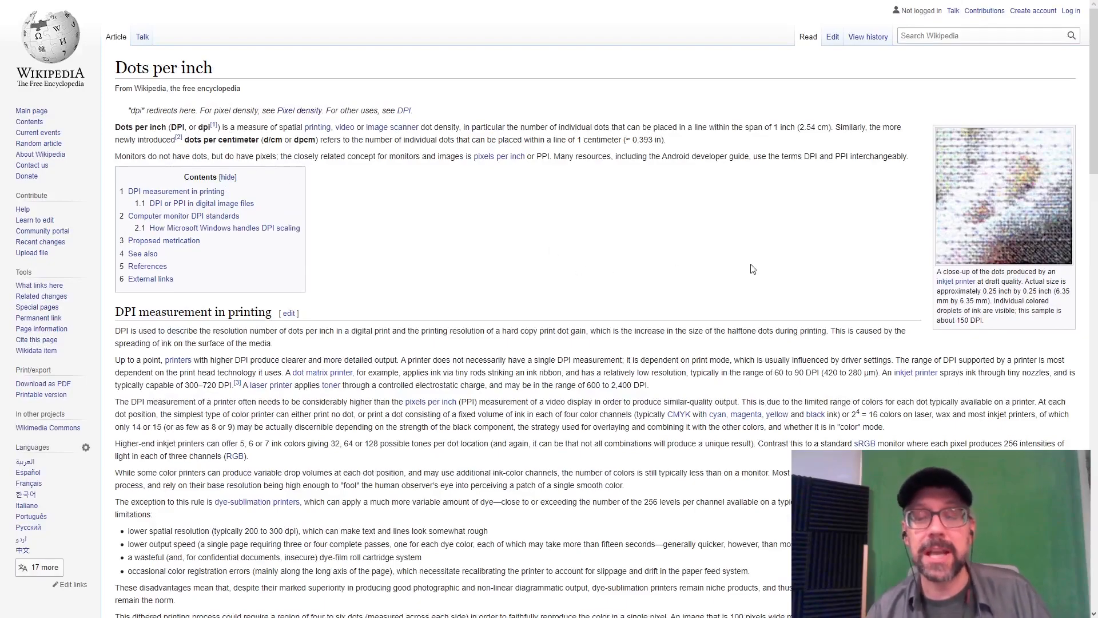
pyautogui.moveTo(634, 263)
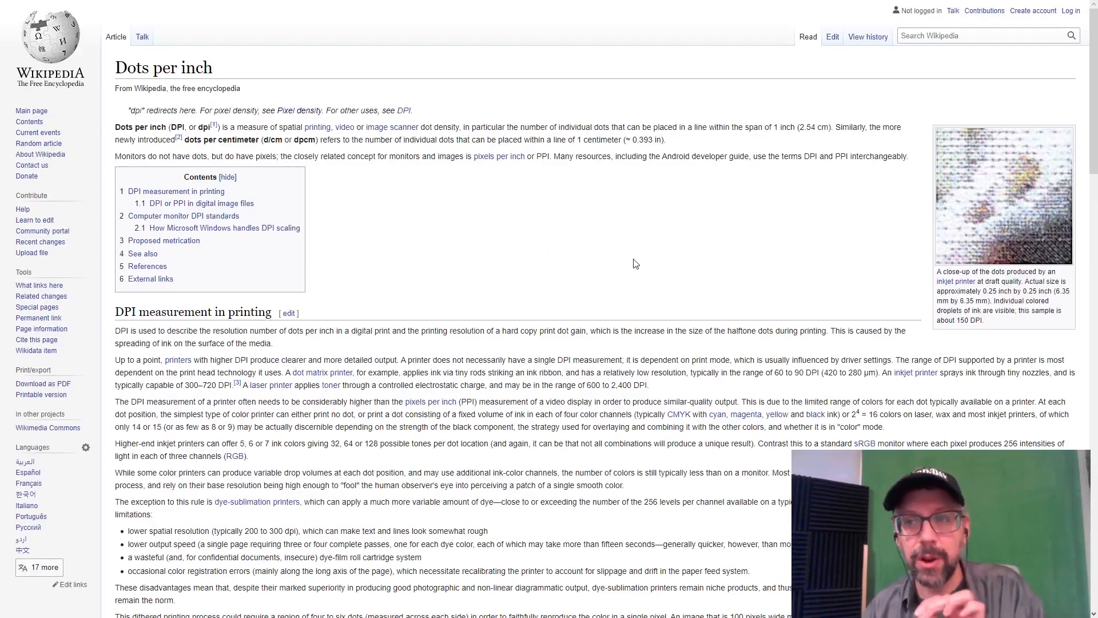
pyautogui.scroll(-3)
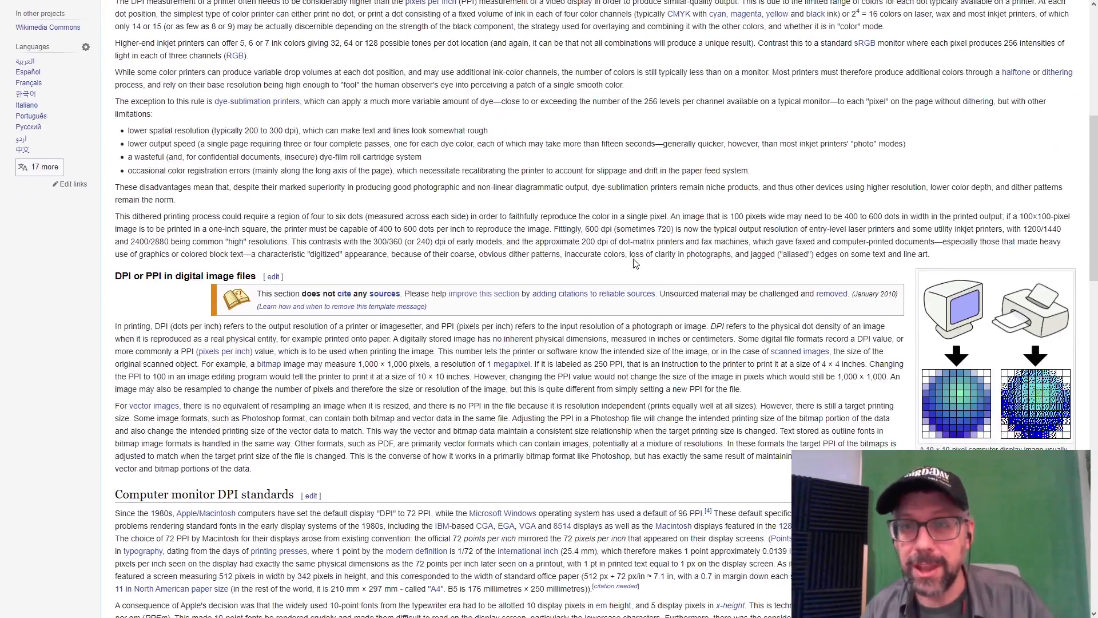
pyautogui.scroll(-3)
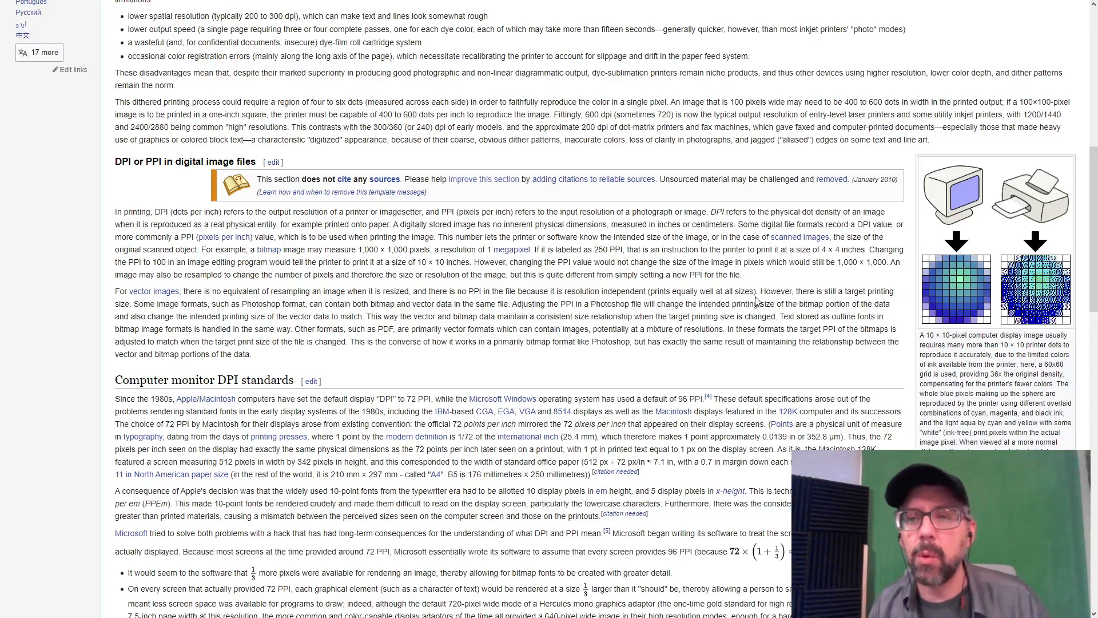
pyautogui.scroll(-3)
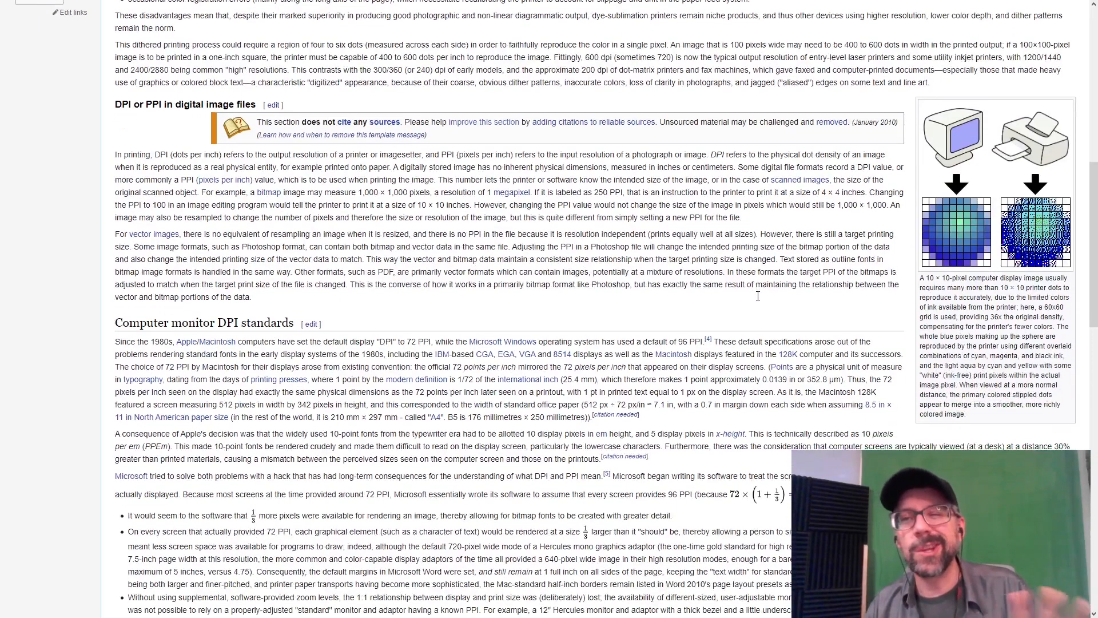
pyautogui.scroll(-3)
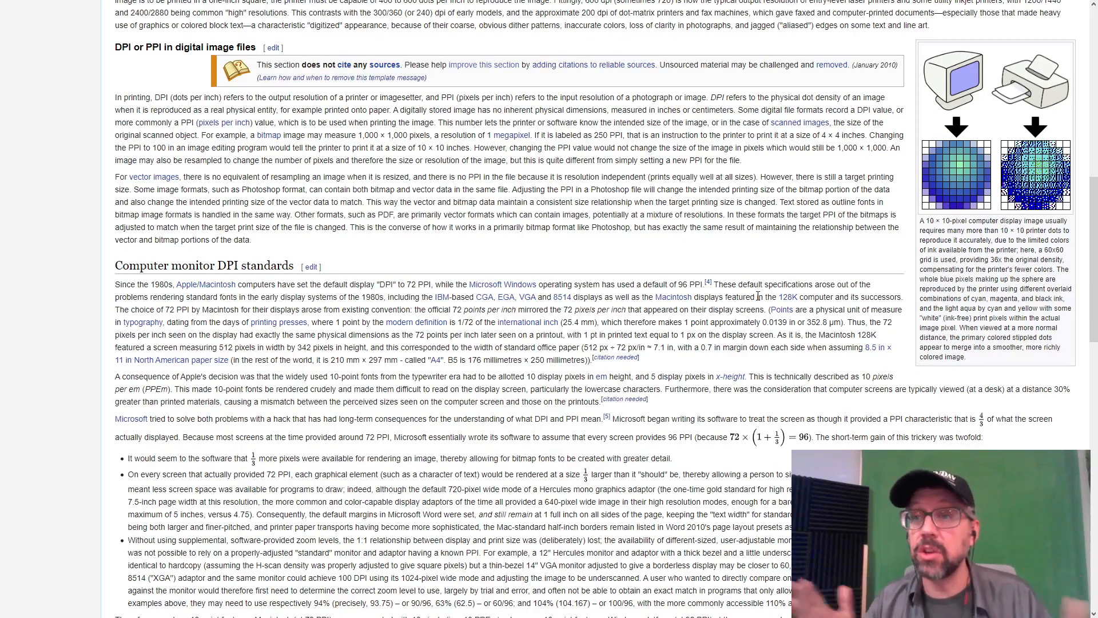
pyautogui.moveTo(666, 267)
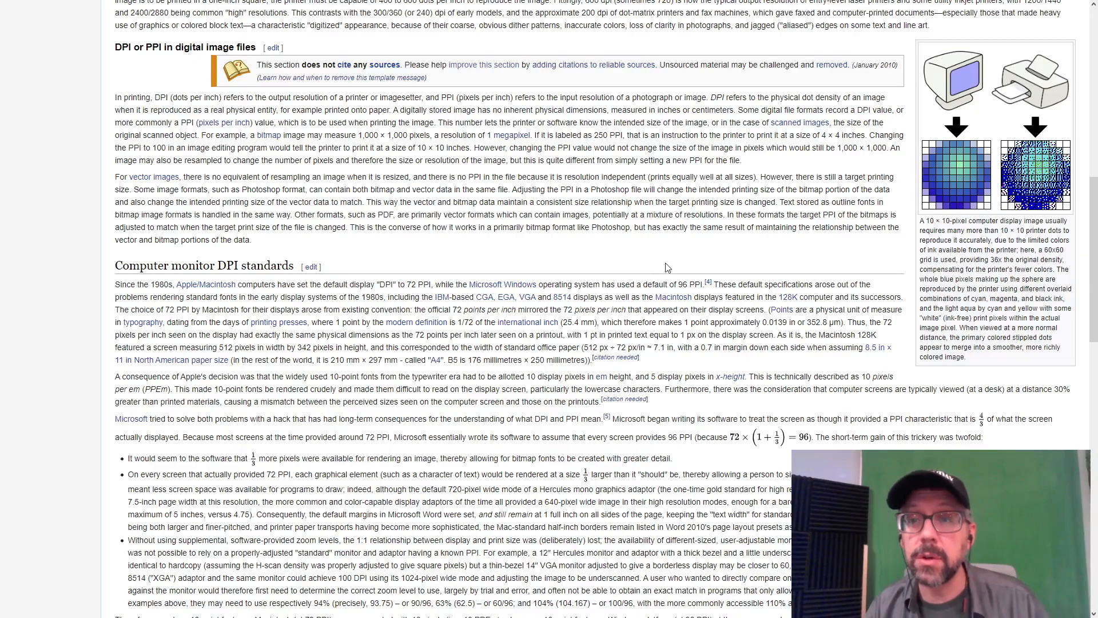
pyautogui.moveTo(731, 225)
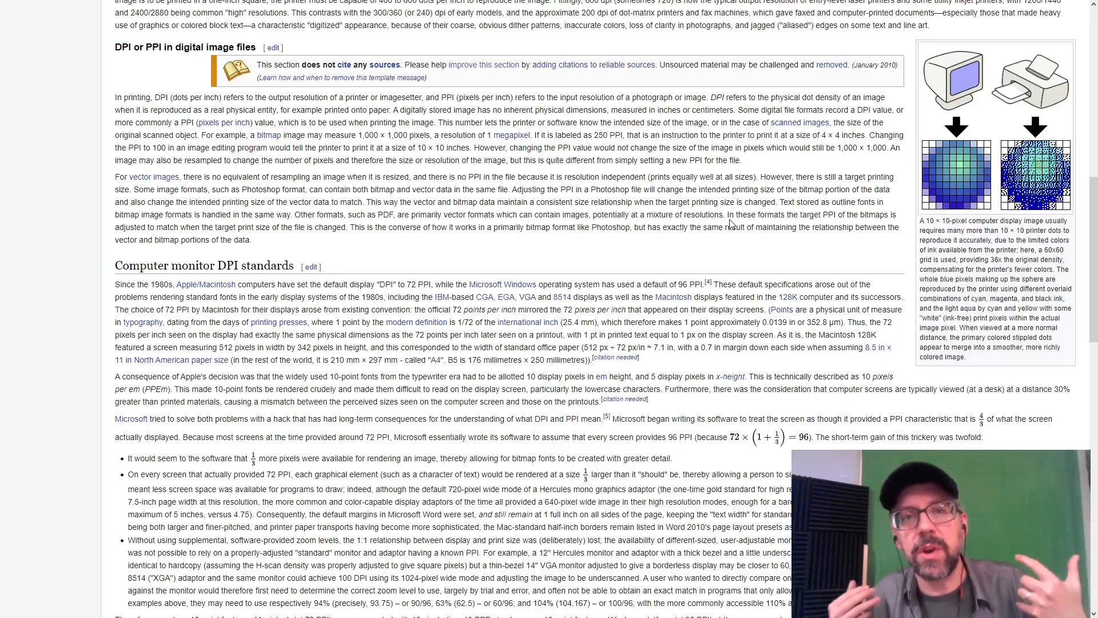
pyautogui.scroll(-3)
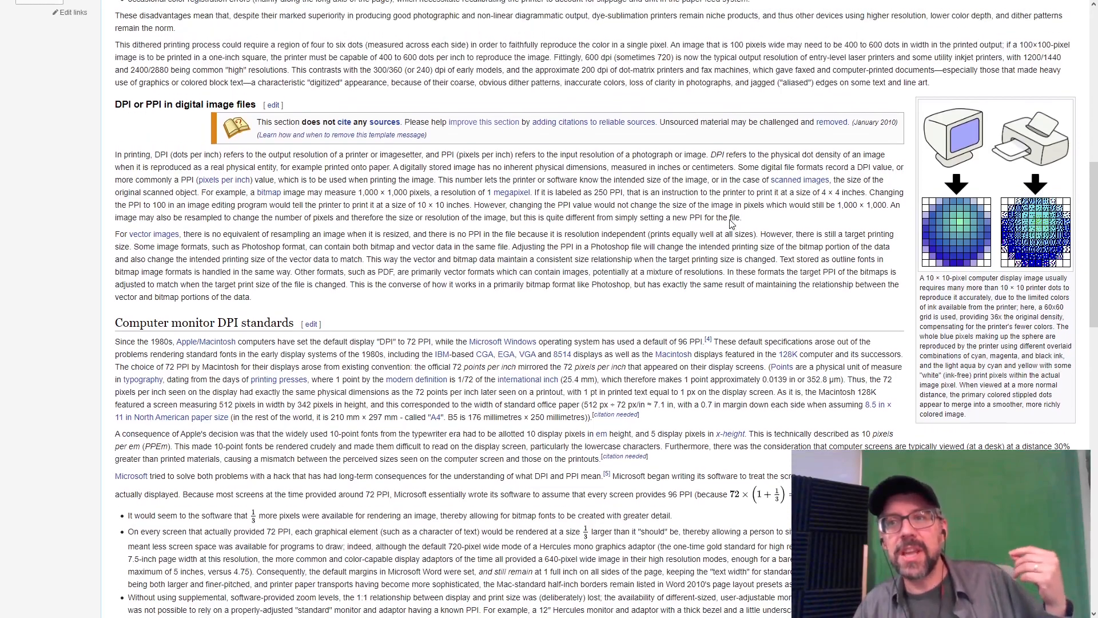
# Step: Switch to Photoshop and enter 72 pixels/inch in the New Document Resolution field
pyautogui.press('alt+tab')
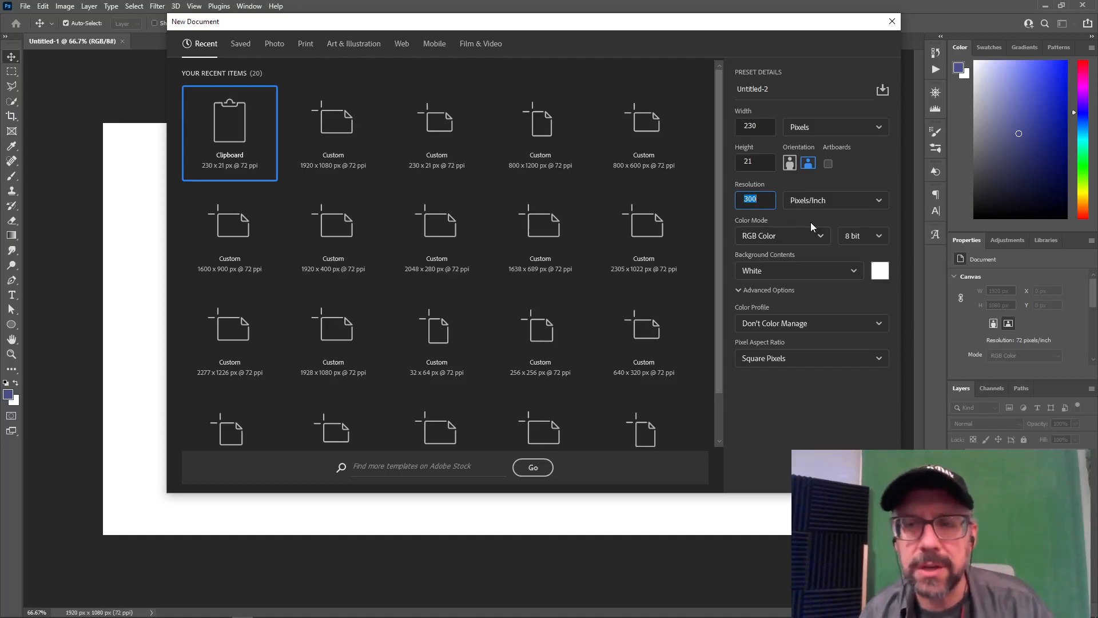
pyautogui.write('72')
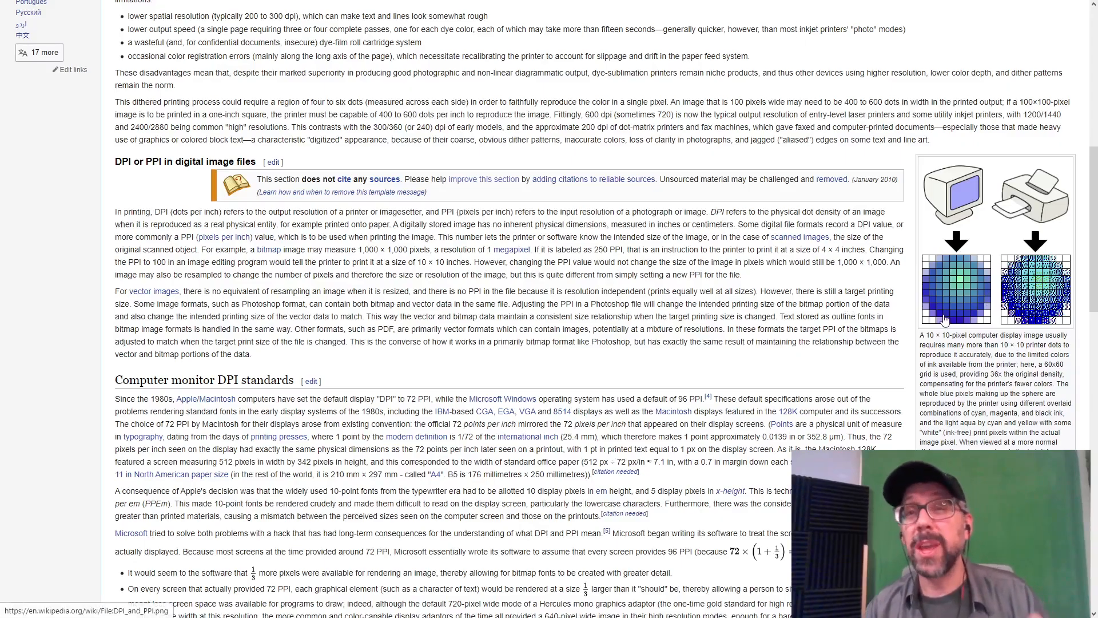
pyautogui.moveTo(934, 266)
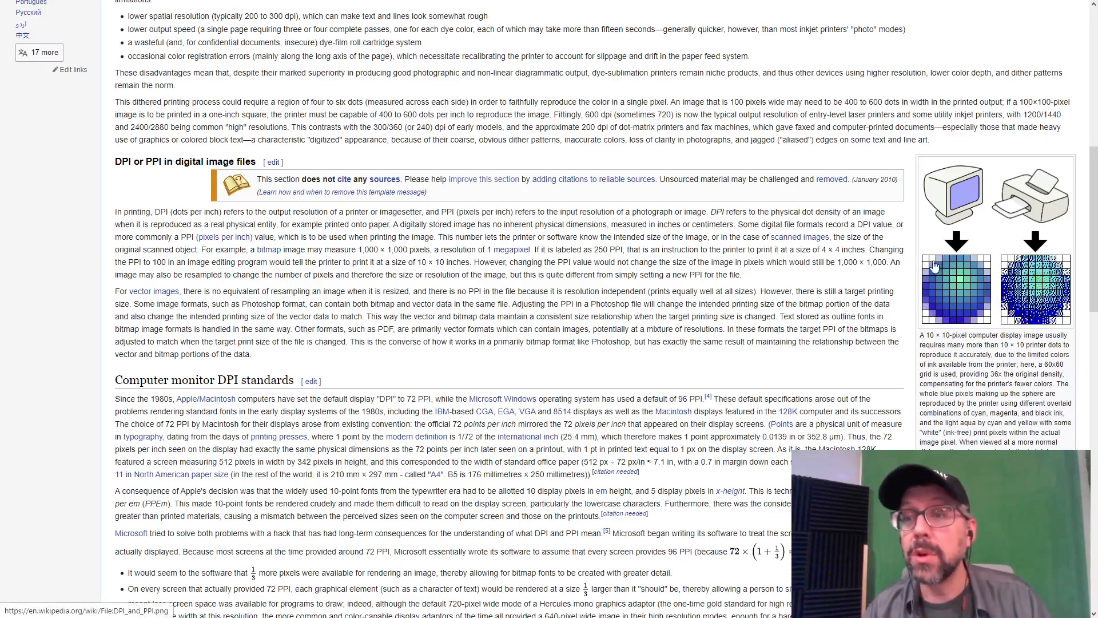
pyautogui.moveTo(954, 305)
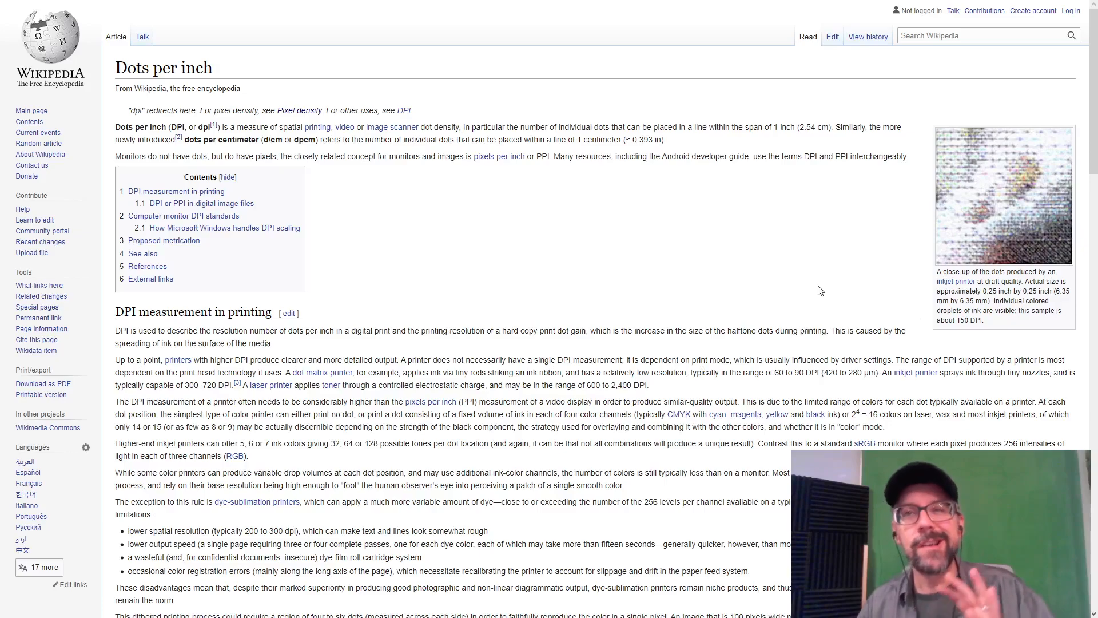
# Step: Scroll through the digital image files section and return near the Contents box and DPI measurement in printing
pyautogui.scroll(-3)
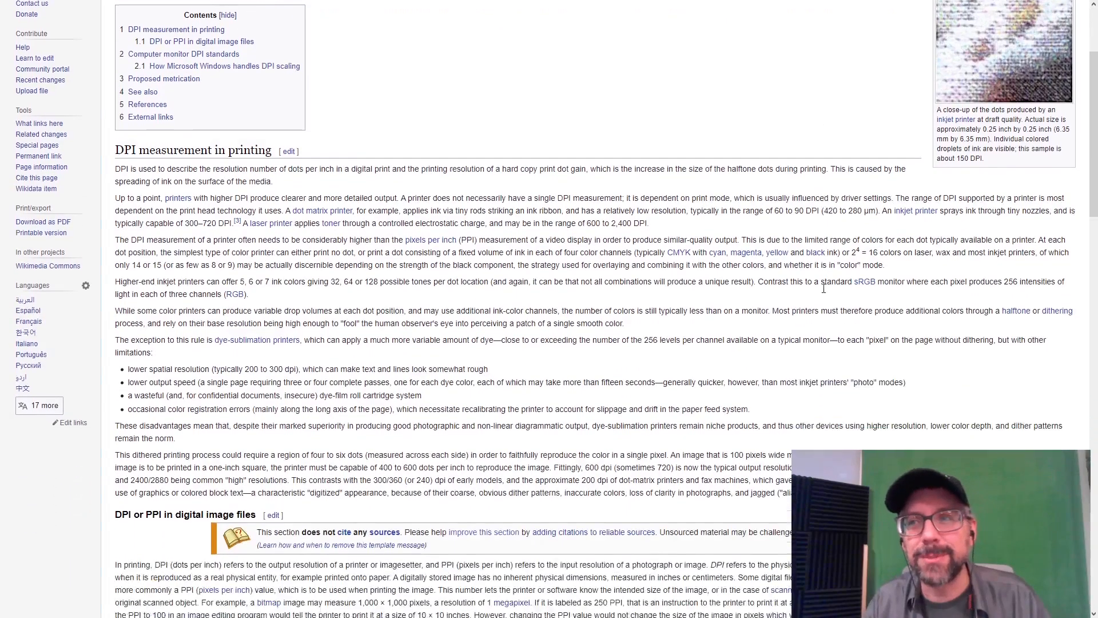
pyautogui.scroll(-3)
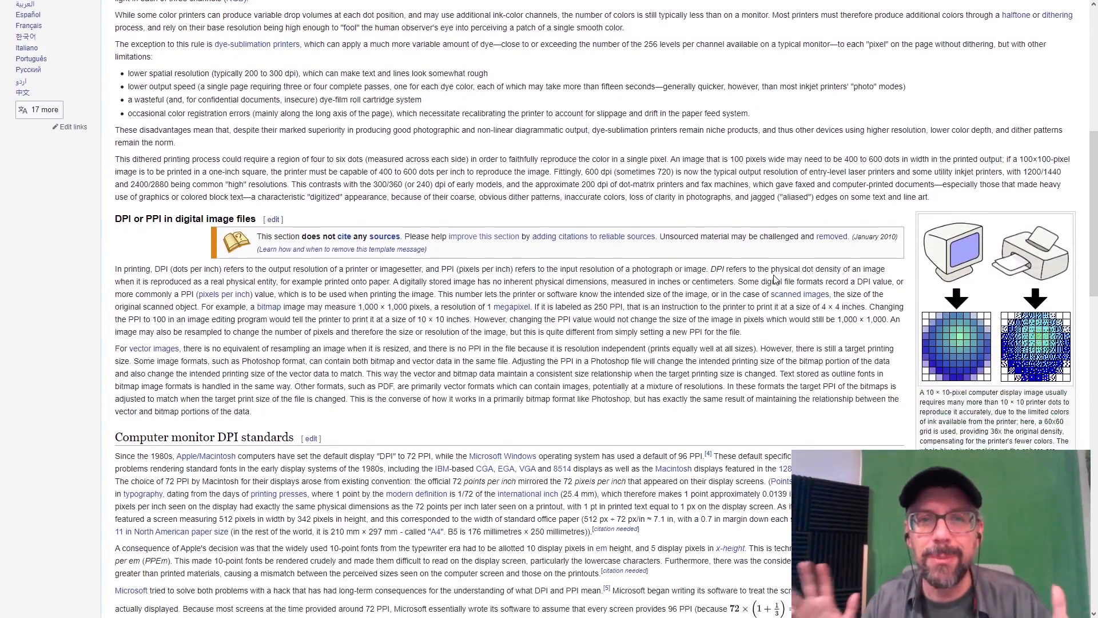
pyautogui.scroll(-3)
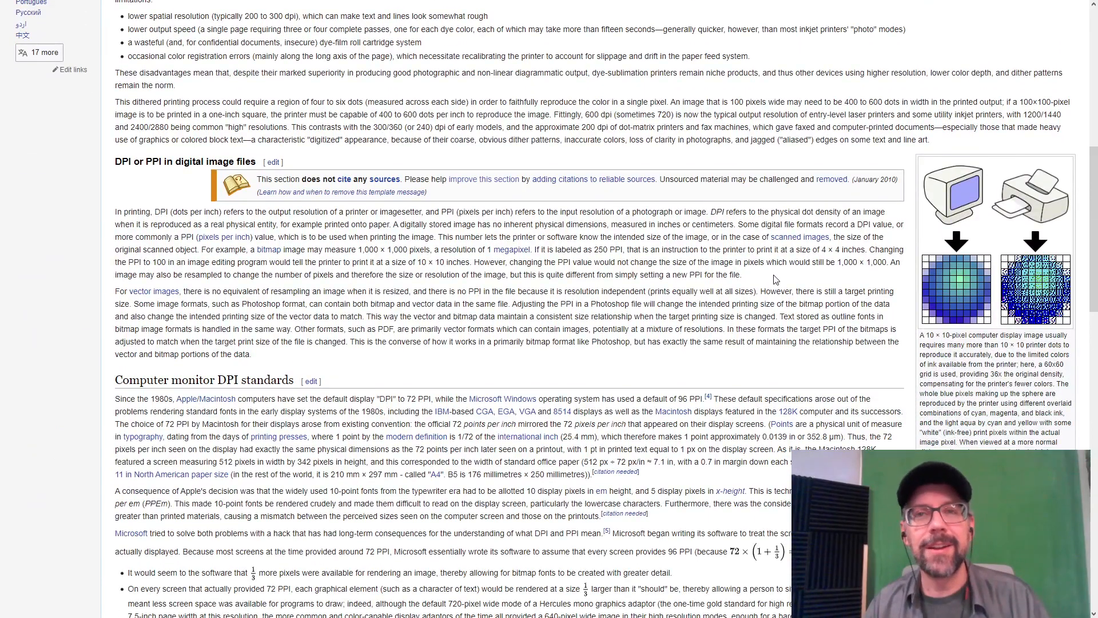
pyautogui.scroll(-3)
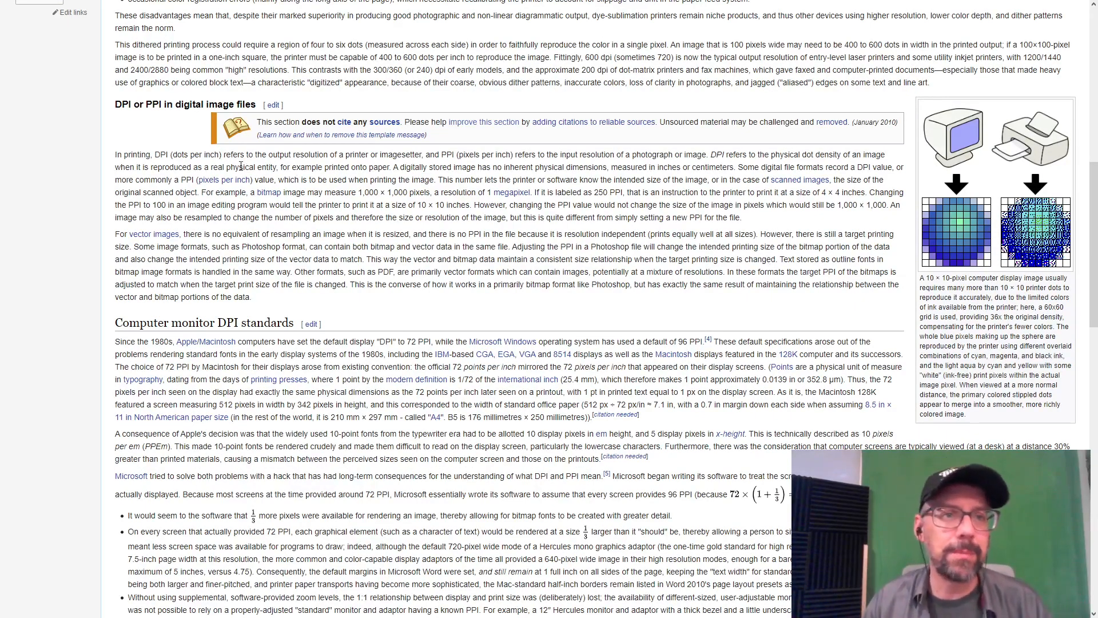
pyautogui.moveTo(660, 258)
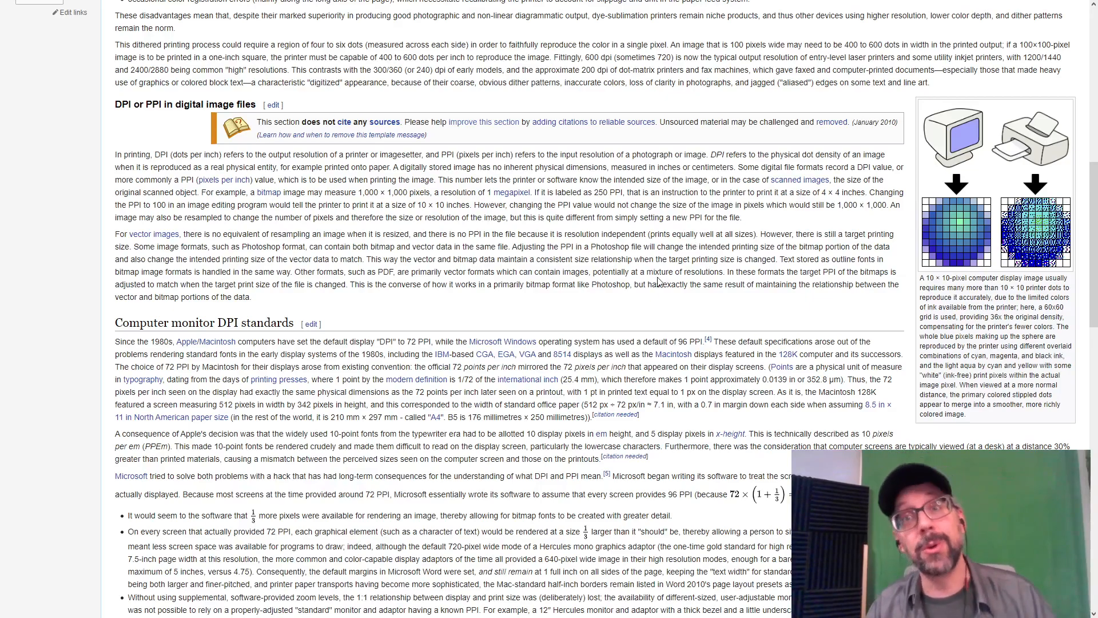
pyautogui.scroll(-3)
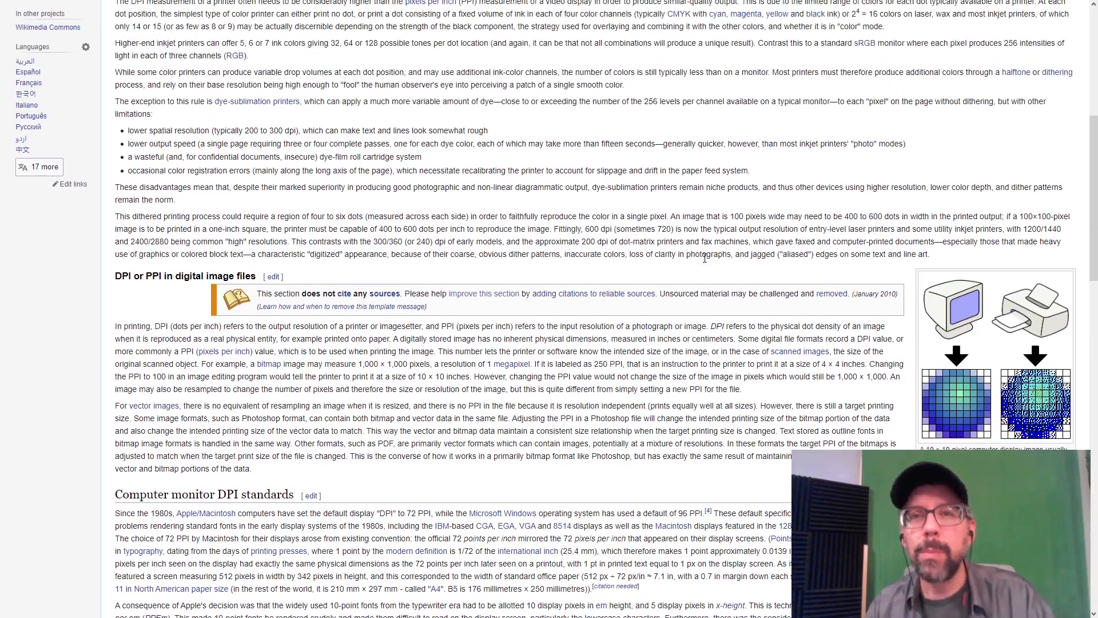
pyautogui.scroll(3)
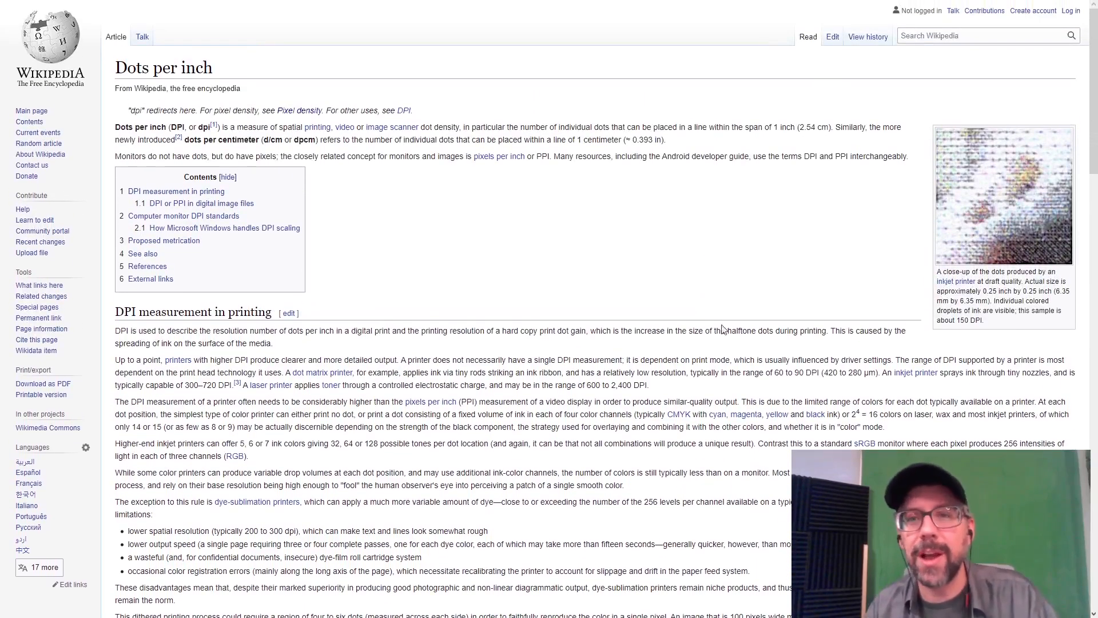
pyautogui.scroll(-3)
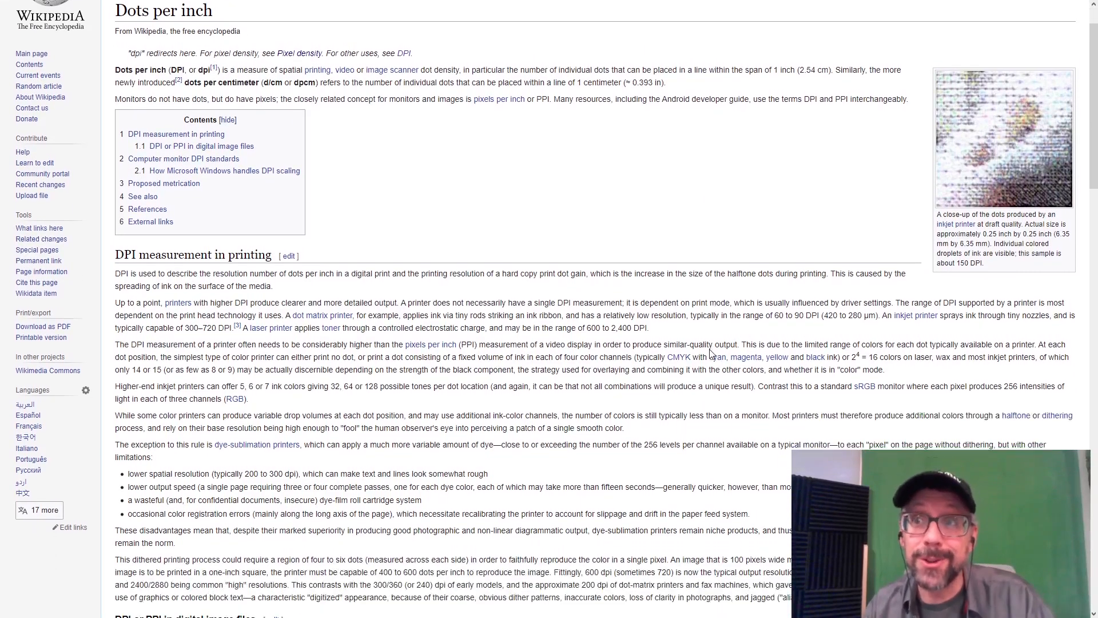
pyautogui.moveTo(727, 328)
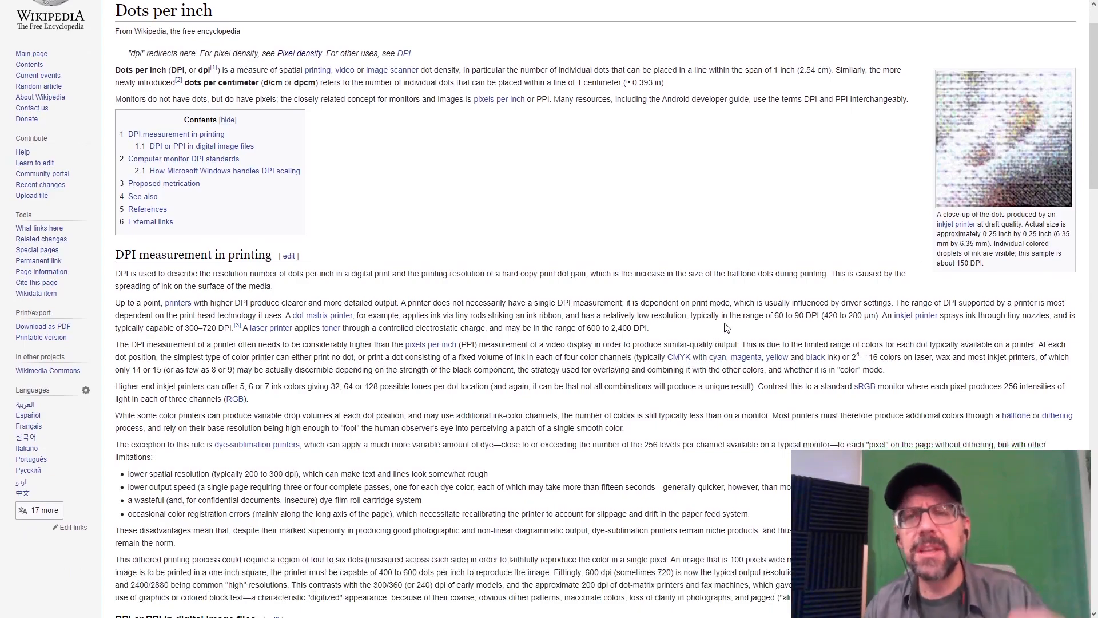